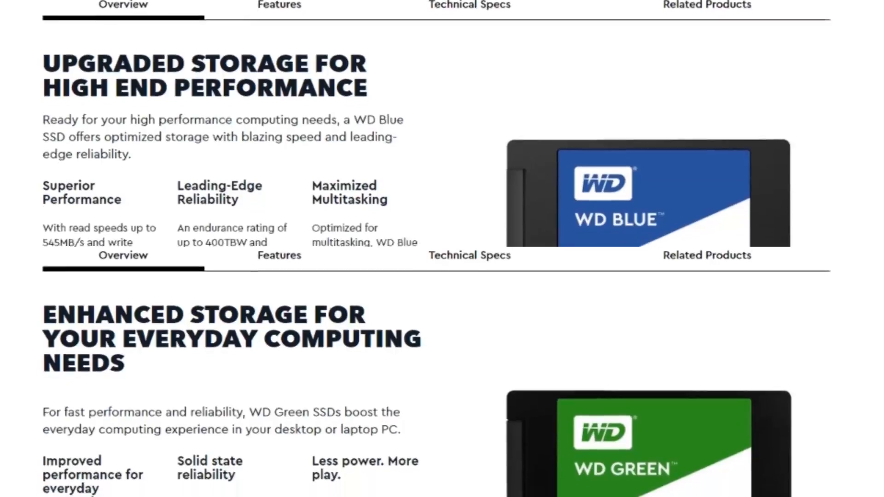
{"action": "scroll", "scroll_direction": "down", "scroll_amount": 3}
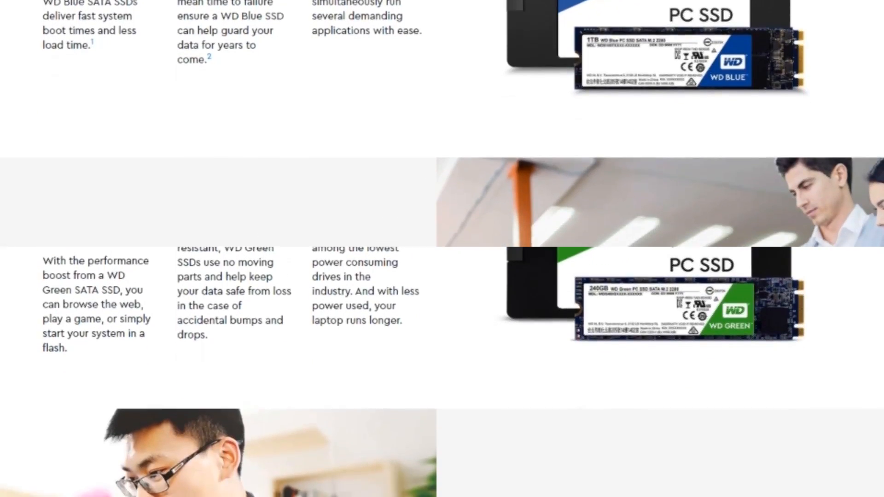
{"action": "scroll", "scroll_direction": "down", "scroll_amount": 3}
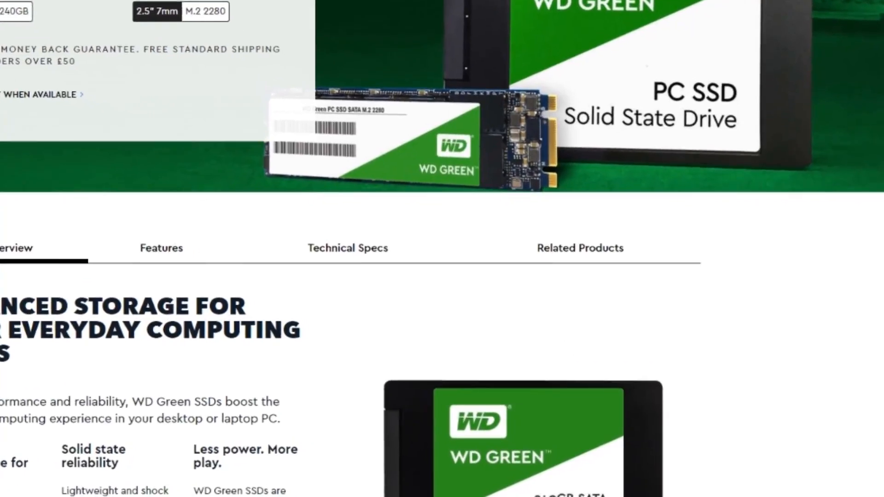
{"action": "scroll", "scroll_direction": "down", "scroll_amount": 3}
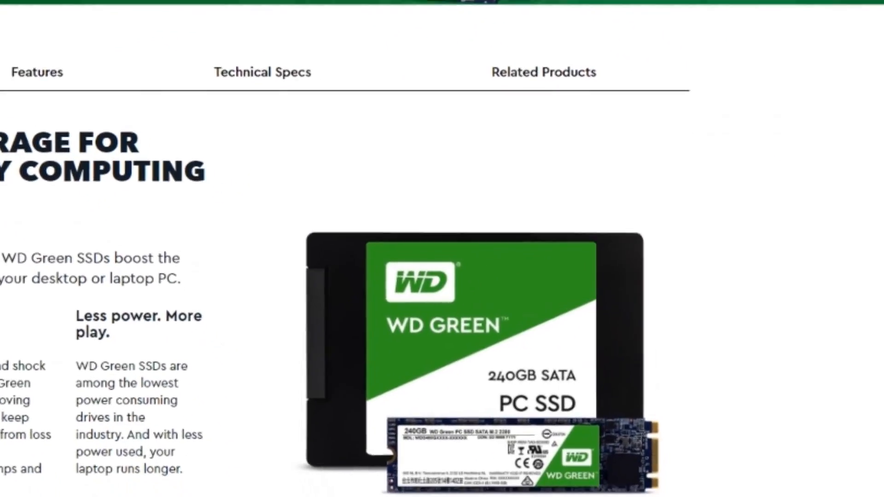
{"action": "scroll", "scroll_direction": "down", "scroll_amount": 3}
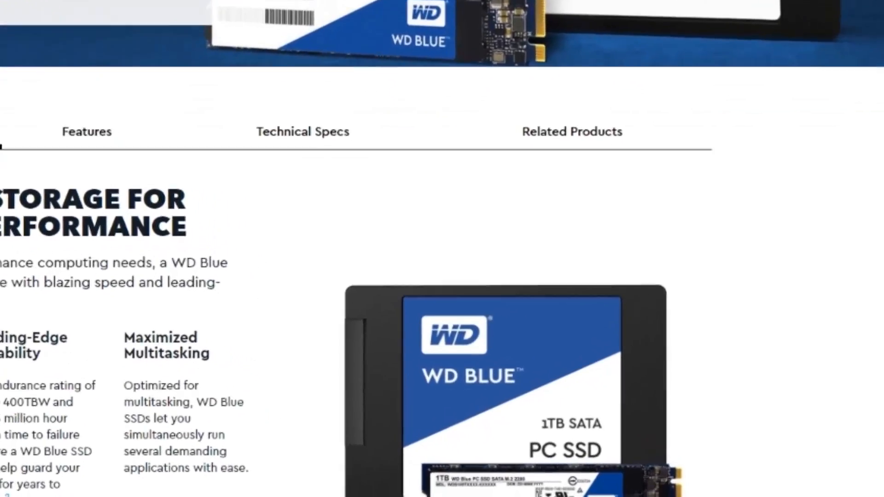